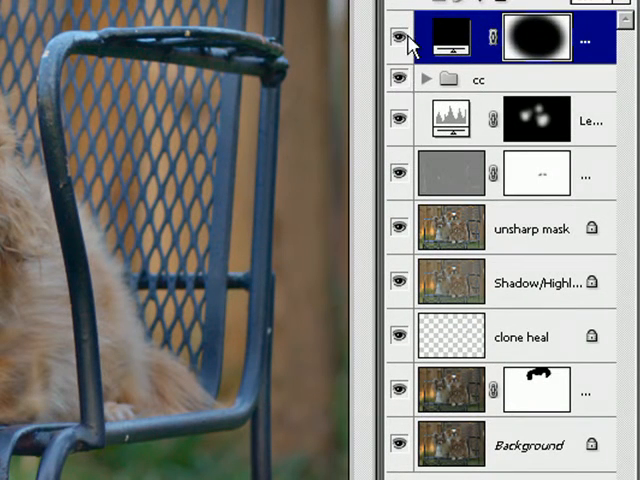
Step: Turn off visibility of the topmost adjustment layer and the cc group
left_click(399, 79)
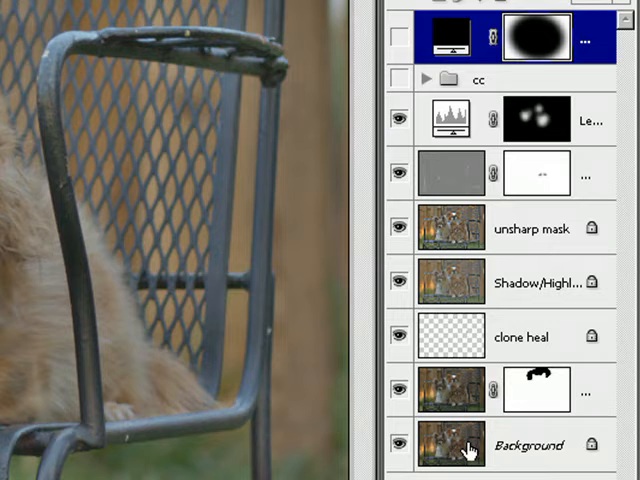
left_click(450, 120)
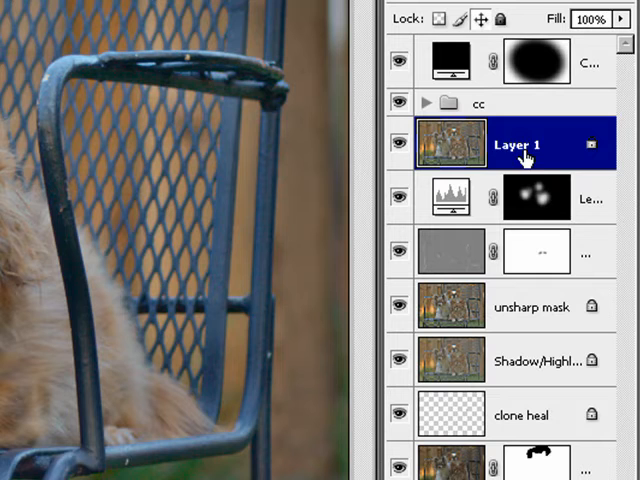
Step: Rename Layer 1 to 'n/r sharpening'
double_click(519, 144)
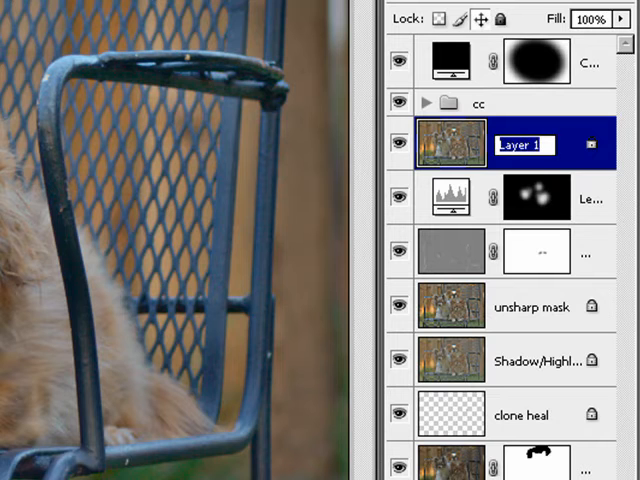
type("n/r")
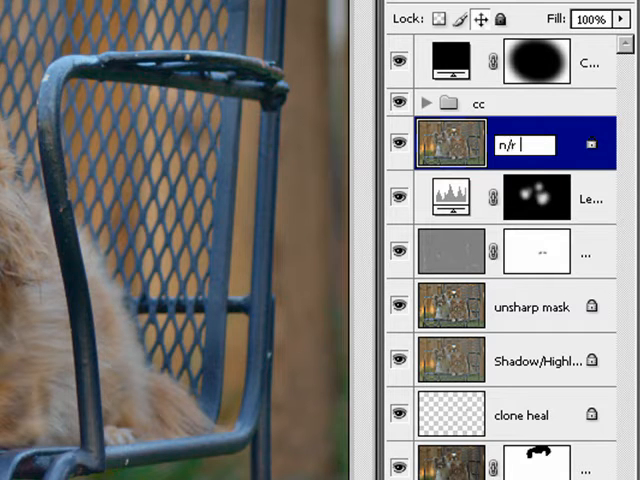
type("sharpening")
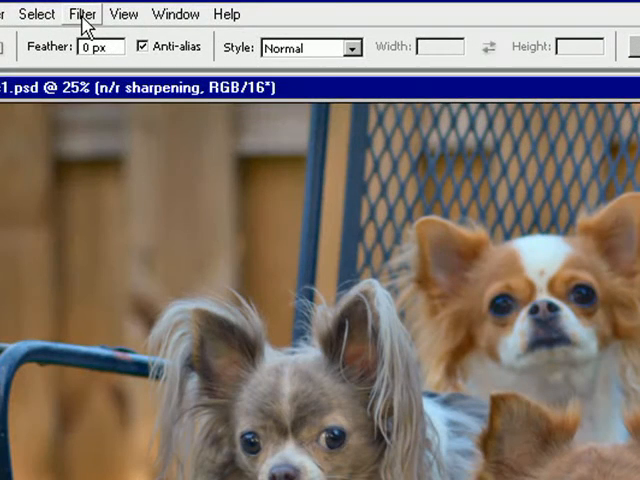
Step: Open Filter > Noise > Reduce Noise and toggle the Preview checkbox
left_click(82, 13)
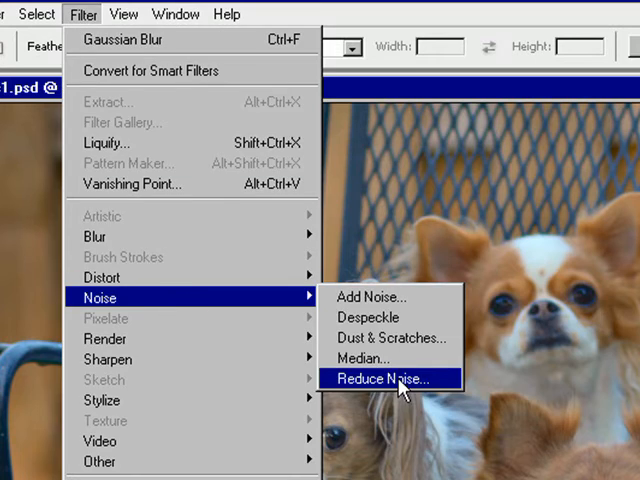
left_click(375, 378)
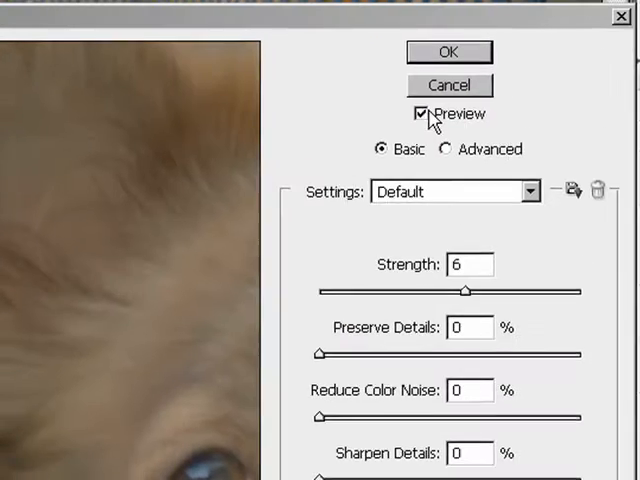
left_click(416, 113)
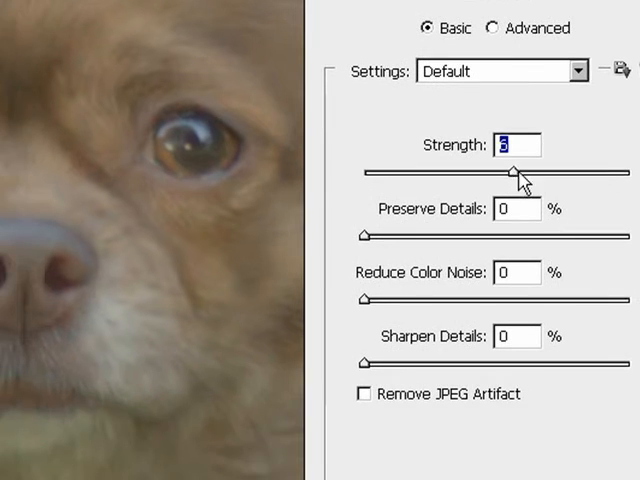
Step: Set Reduce Noise Strength to 10 and Preserve Details to 25%
left_click_drag(516, 172, 632, 172)
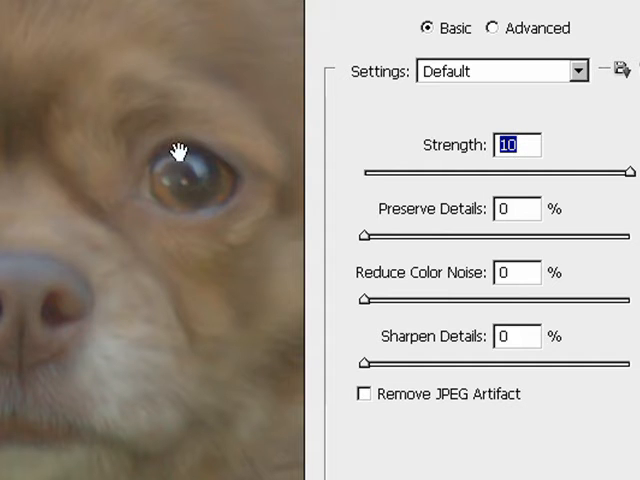
mouse_move(185, 163)
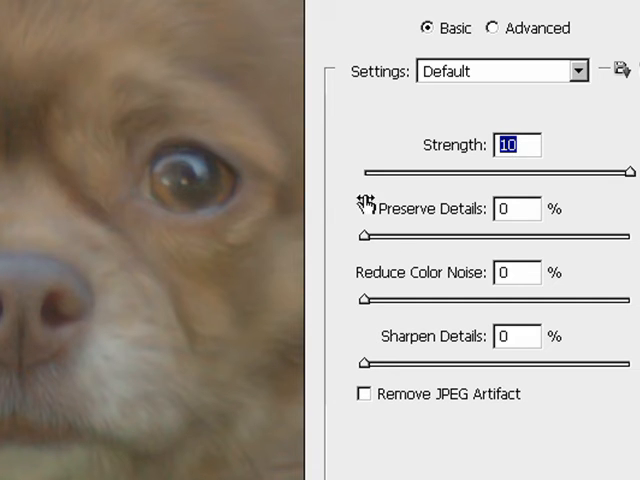
left_click_drag(363, 235, 405, 235)
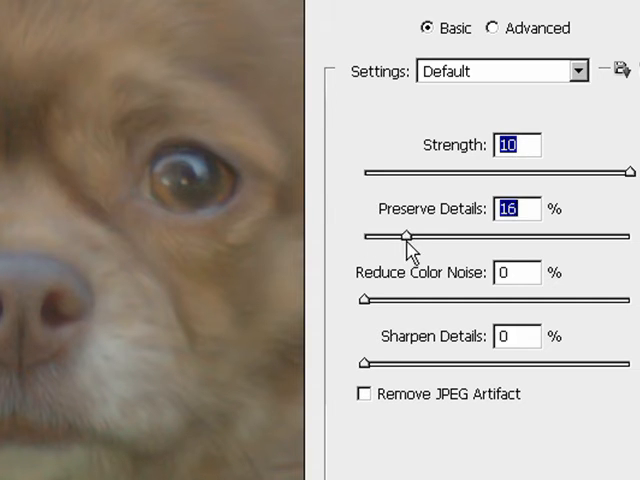
left_click_drag(405, 235, 430, 235)
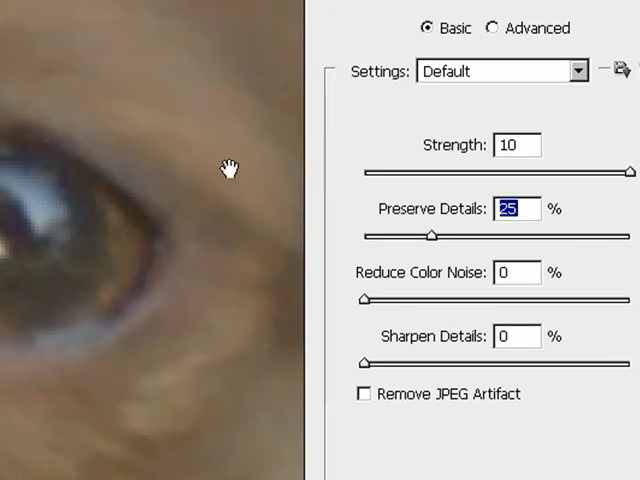
Step: Inspect fur in the preview while raising Preserve Details to 40%
left_click_drag(435, 235, 470, 235)
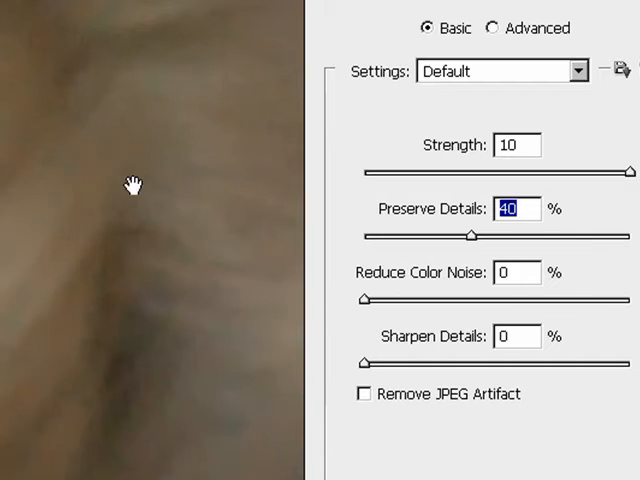
left_click_drag(466, 235, 478, 235)
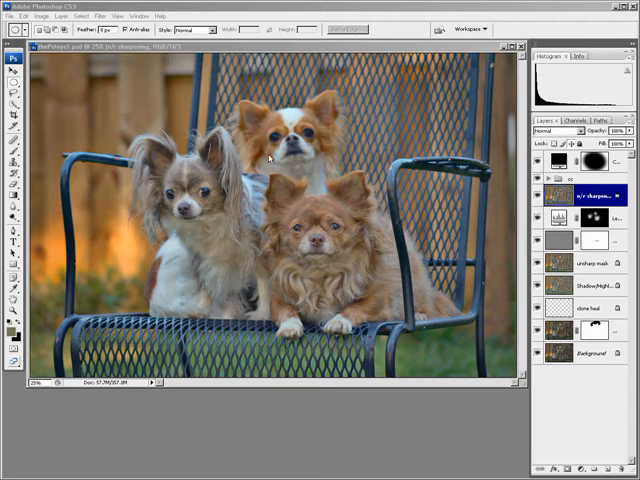
mouse_move(320, 222)
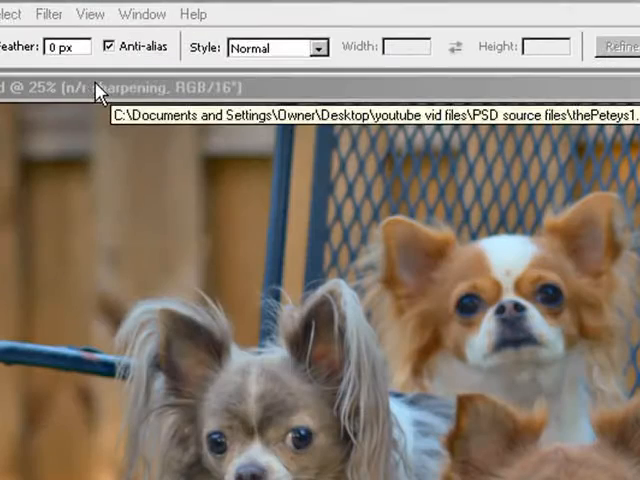
Step: Open the Filter menu to begin sharpening the photo
left_click(48, 14)
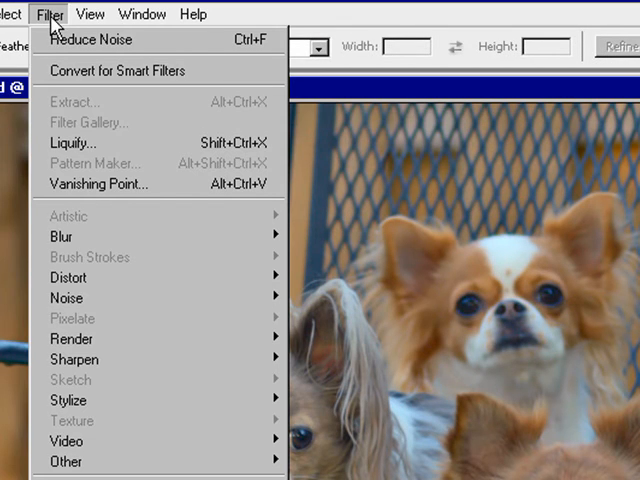
mouse_move(138, 338)
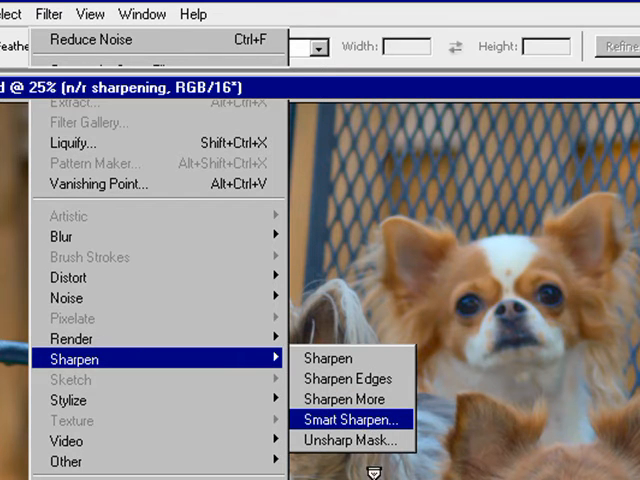
Step: In Smart Sharpen, review the Advanced tabs, then set Amount 500%, Radius 0.2, Remove Gaussian Blur
left_click(345, 419)
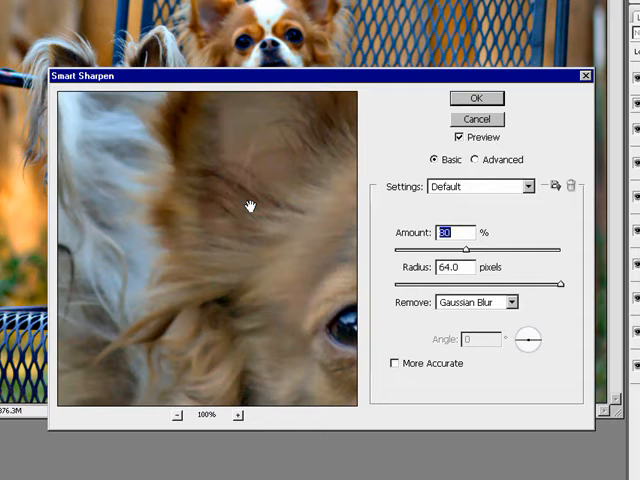
mouse_move(262, 243)
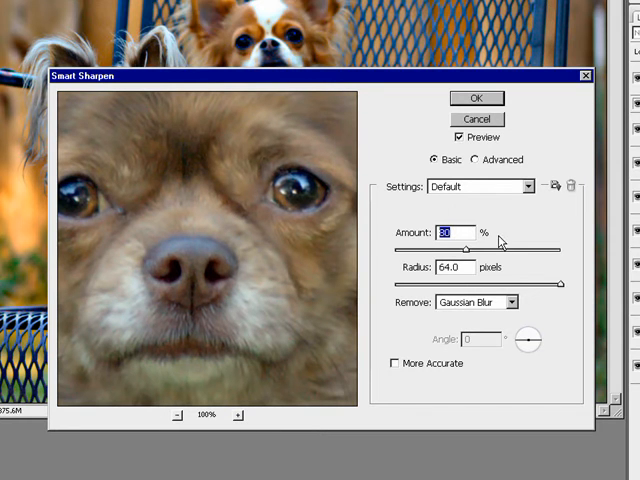
left_click(475, 159)
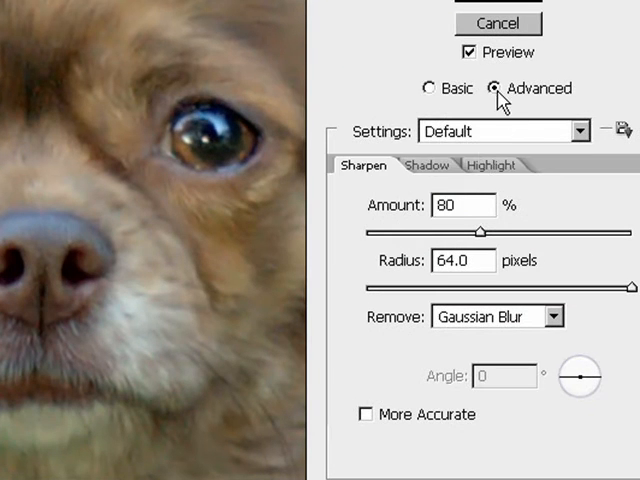
left_click(491, 166)
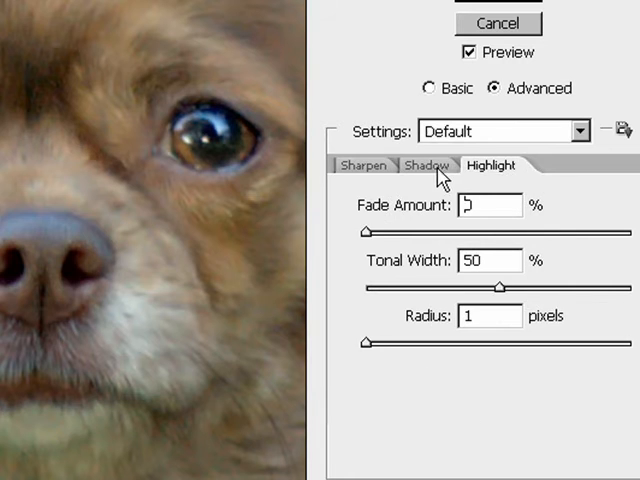
left_click(376, 166)
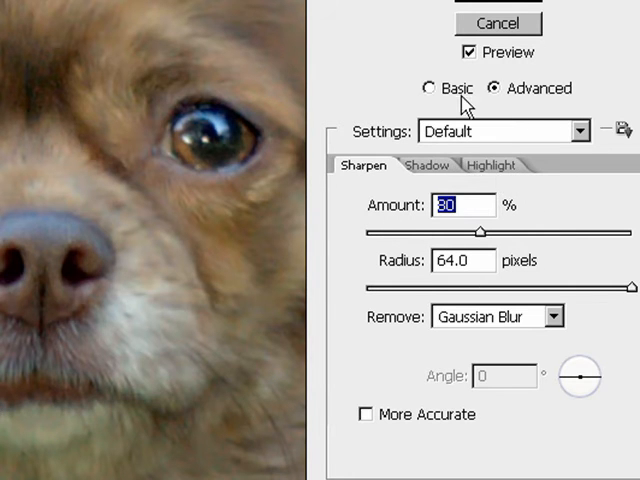
left_click(428, 88)
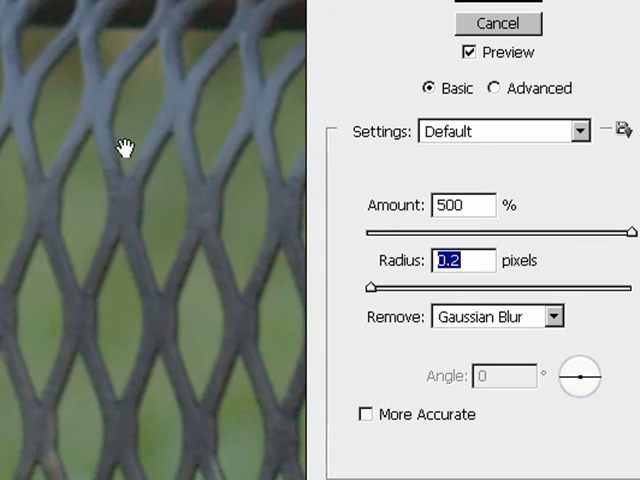
left_click_drag(125, 147, 238, 218)
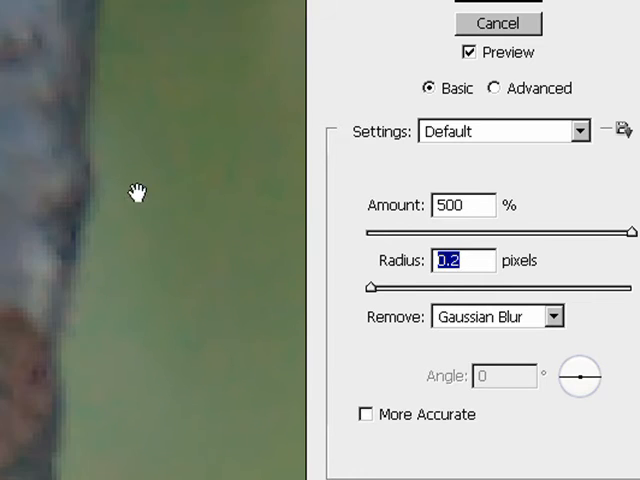
mouse_move(78, 445)
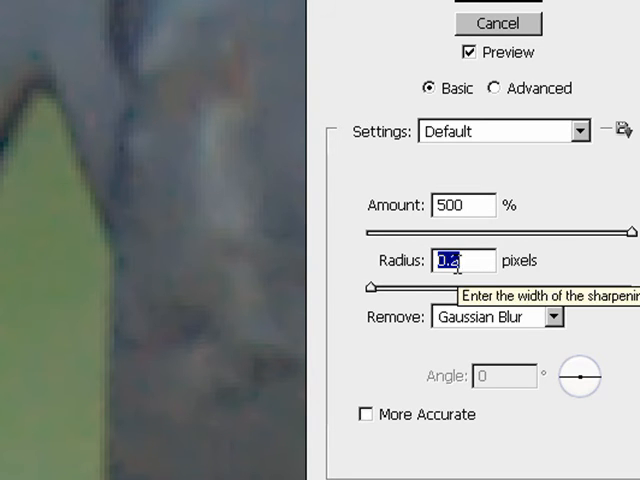
mouse_move(368, 425)
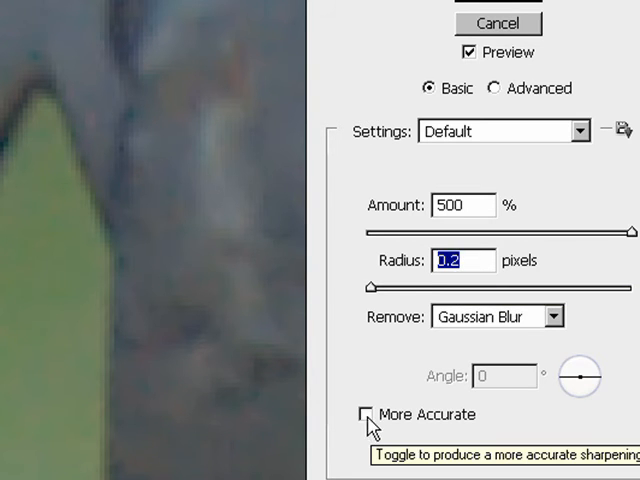
left_click(366, 414)
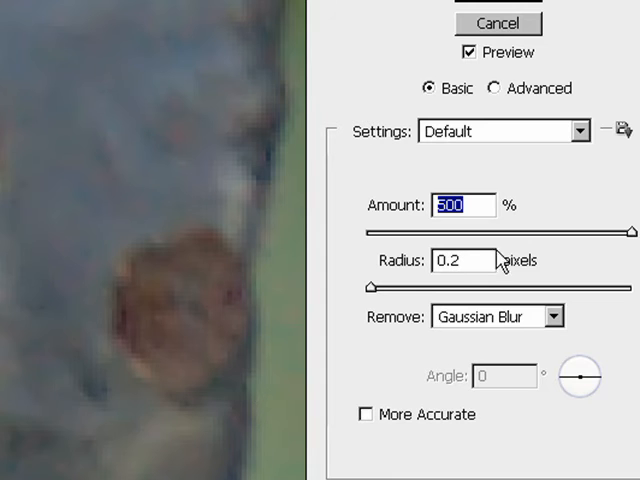
mouse_move(170, 212)
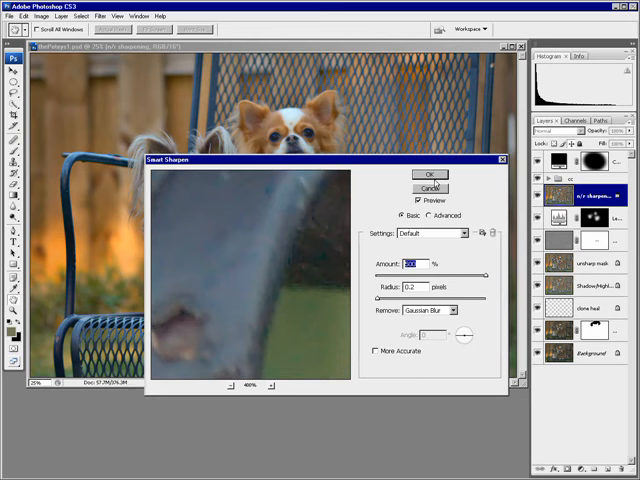
Step: Apply Smart Sharpen, then desaturate the copy layer with Hue/Saturation at -100
left_click(428, 174)
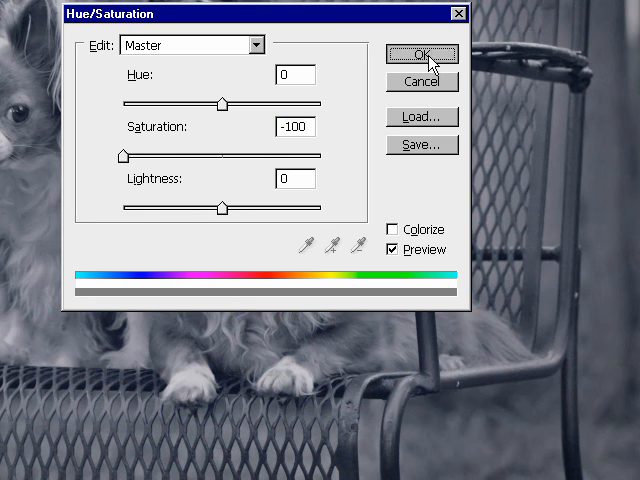
left_click(421, 54)
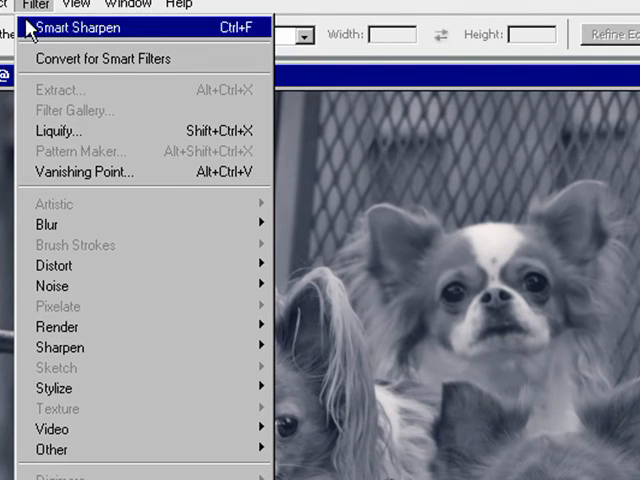
mouse_move(137, 449)
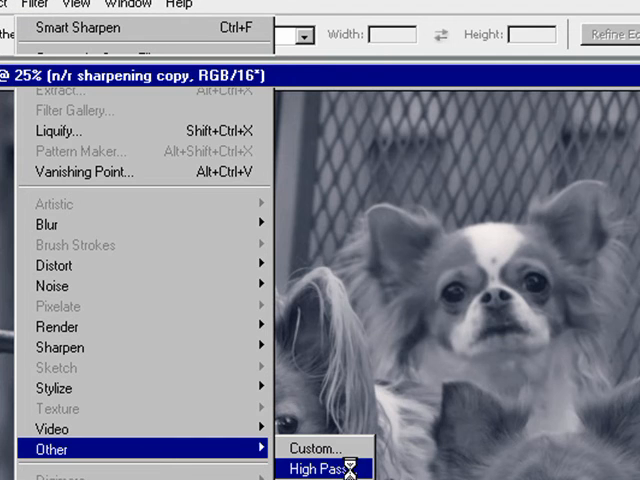
Step: Preview High Pass, lowering Radius to 0.5 pixels, then cancel without applying
left_click(311, 468)
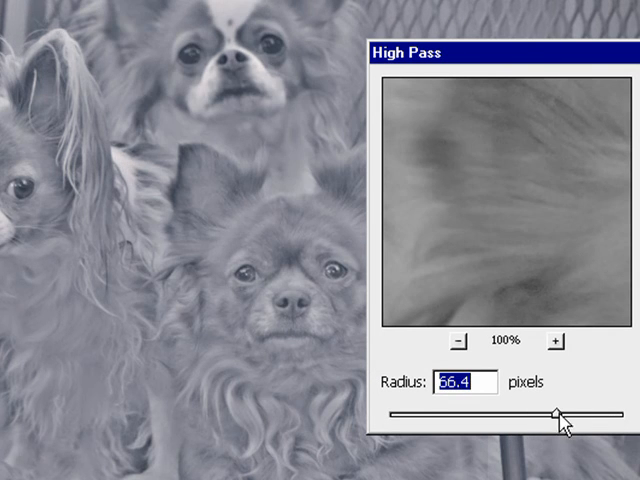
left_click_drag(560, 415, 620, 415)
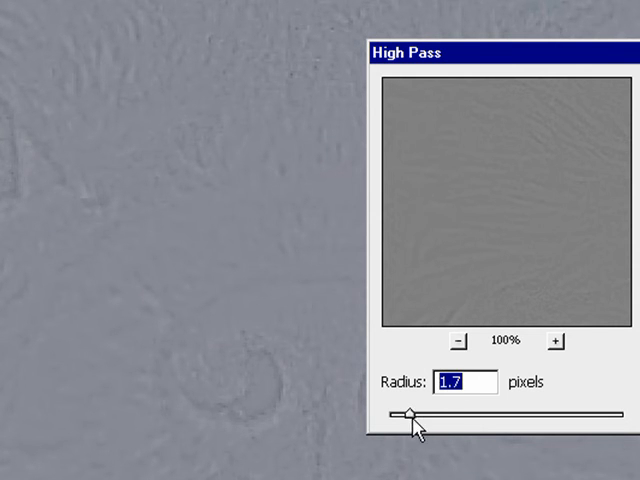
left_click_drag(410, 411, 405, 412)
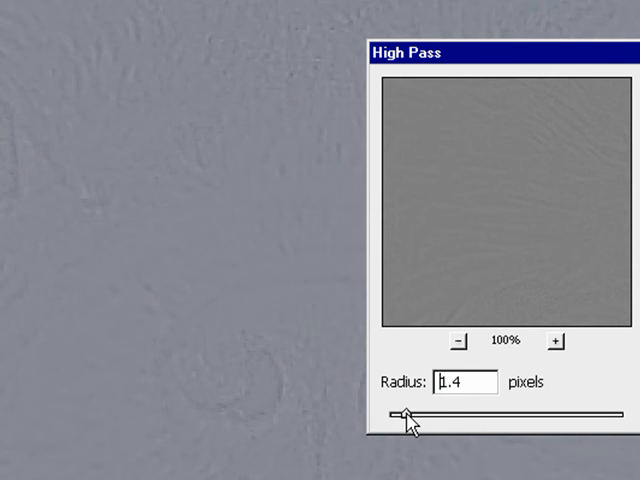
left_click_drag(410, 410, 398, 410)
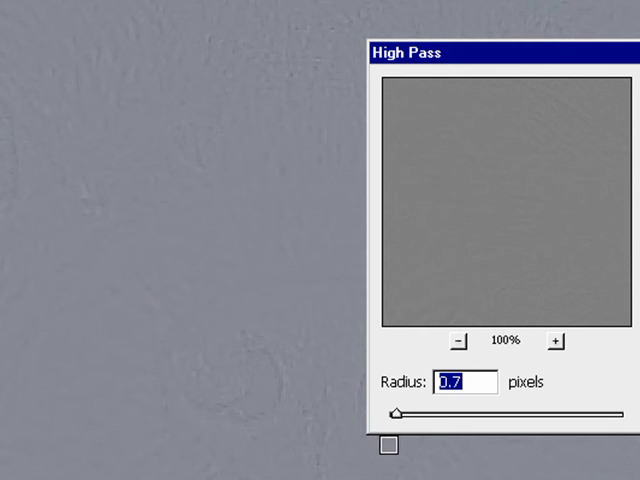
left_click_drag(403, 412, 398, 412)
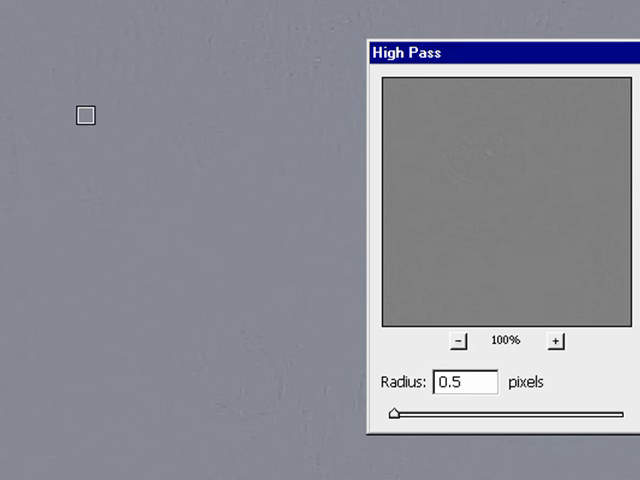
mouse_move(182, 140)
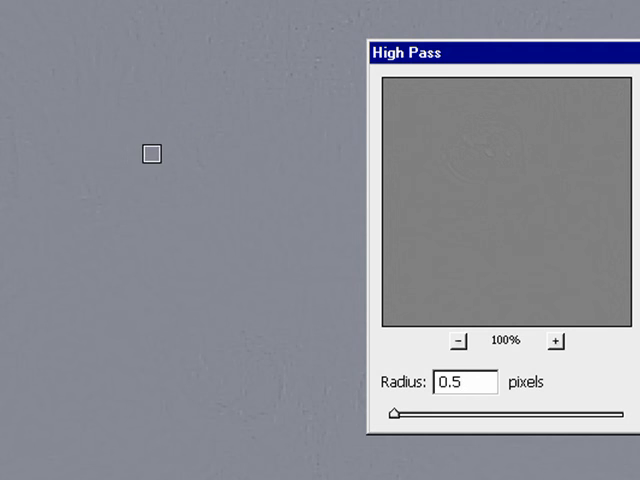
left_click(462, 382)
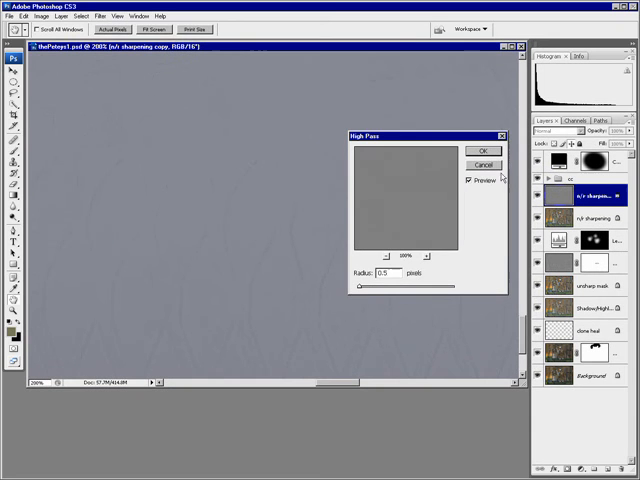
left_click(484, 151)
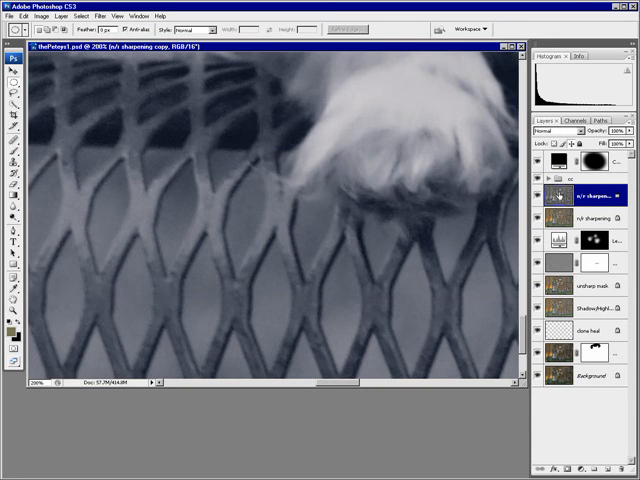